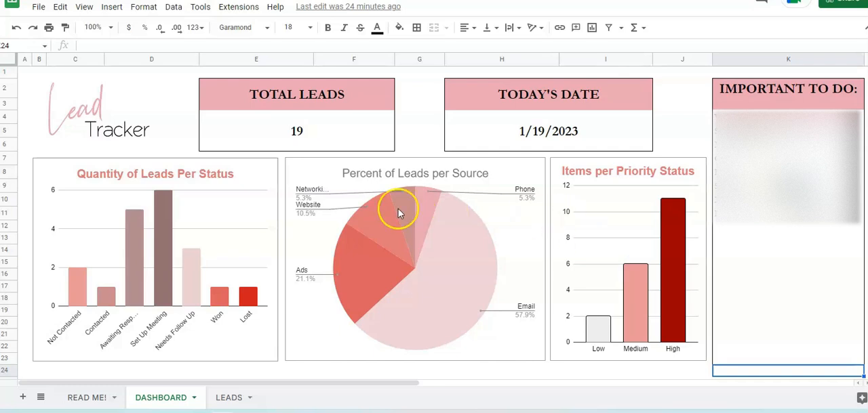
pyautogui.moveTo(287, 122)
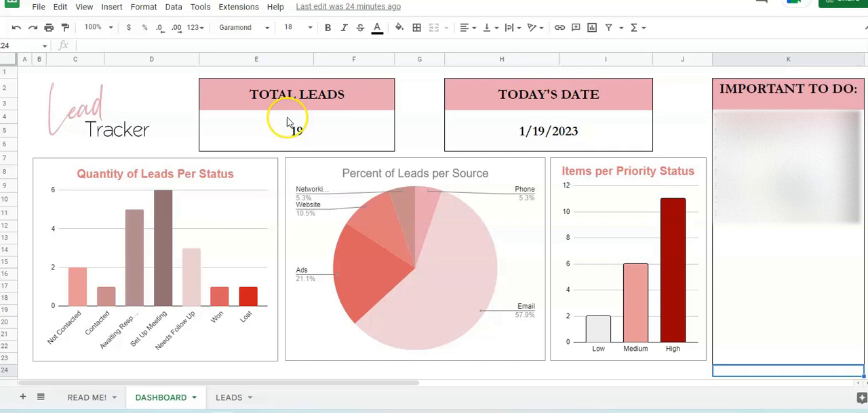
# Step: Check the Total Leads cells, then add 'New to do...' below the Important To Do entries
pyautogui.click(296, 131)
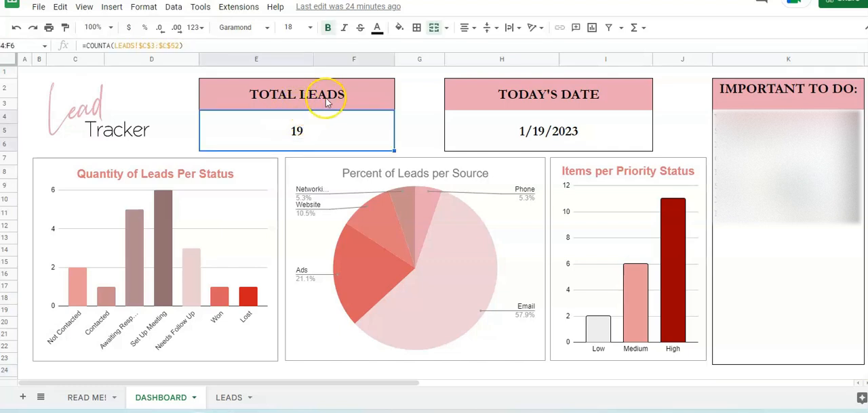
pyautogui.click(296, 94)
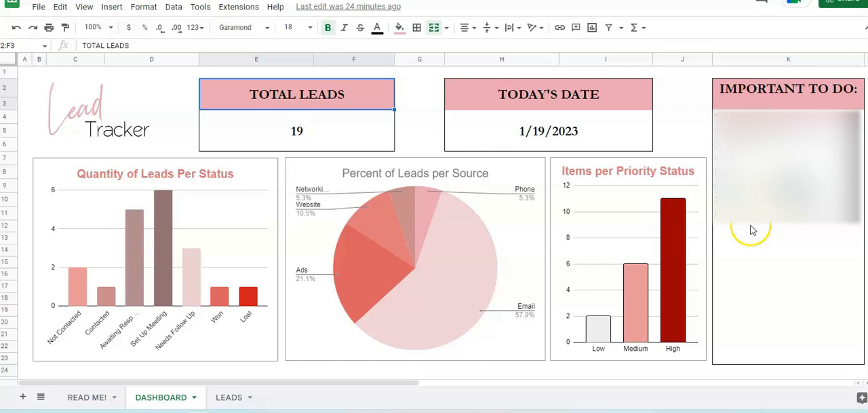
pyautogui.click(764, 230)
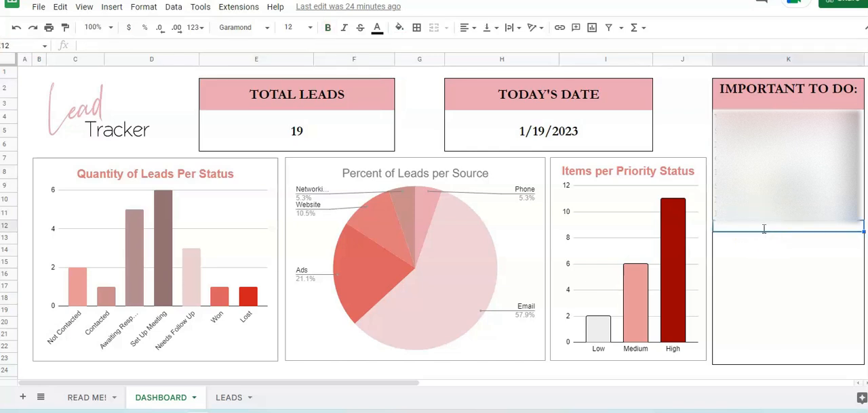
pyautogui.write('New to')
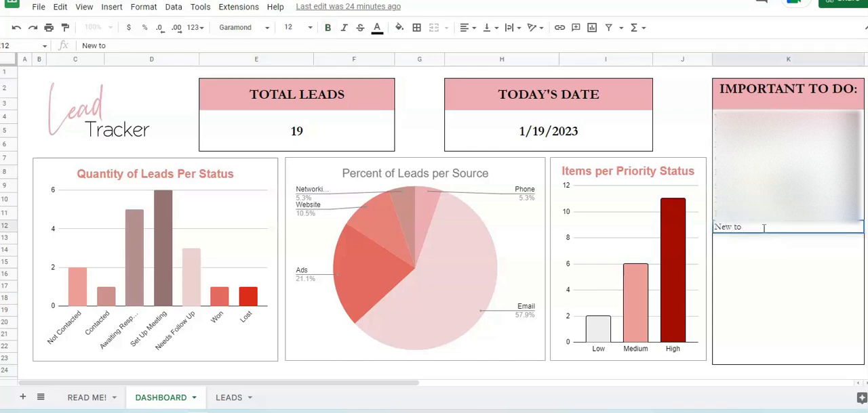
pyautogui.write('do...')
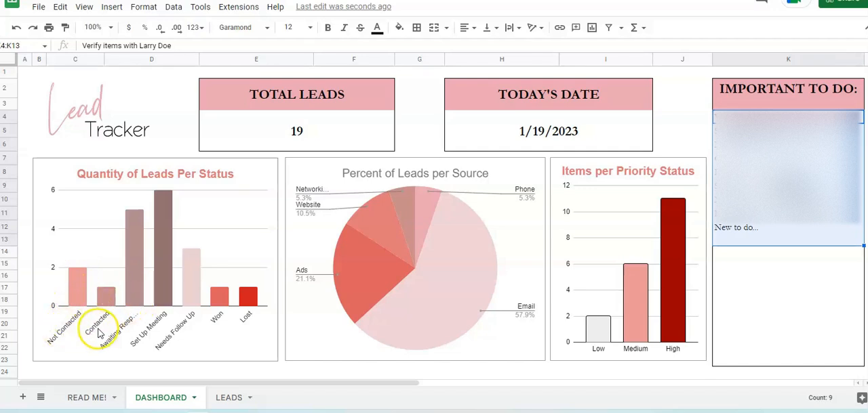
pyautogui.moveTo(129, 339)
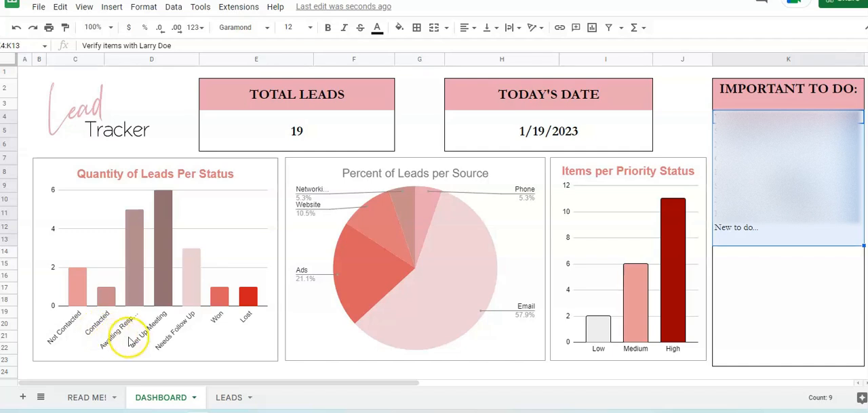
pyautogui.moveTo(256, 329)
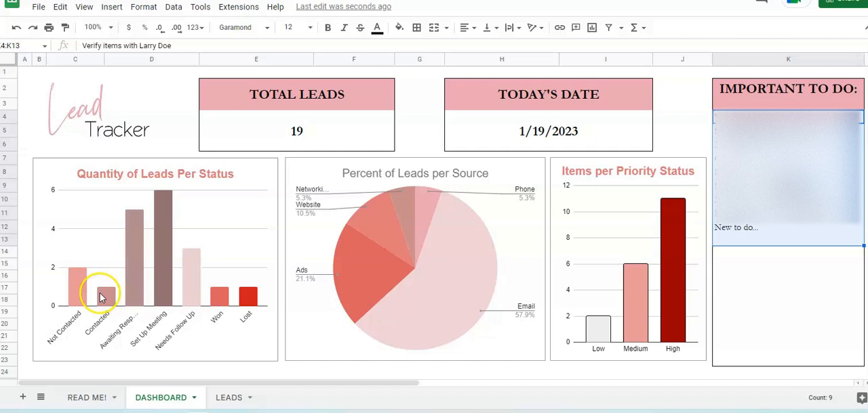
pyautogui.moveTo(171, 206)
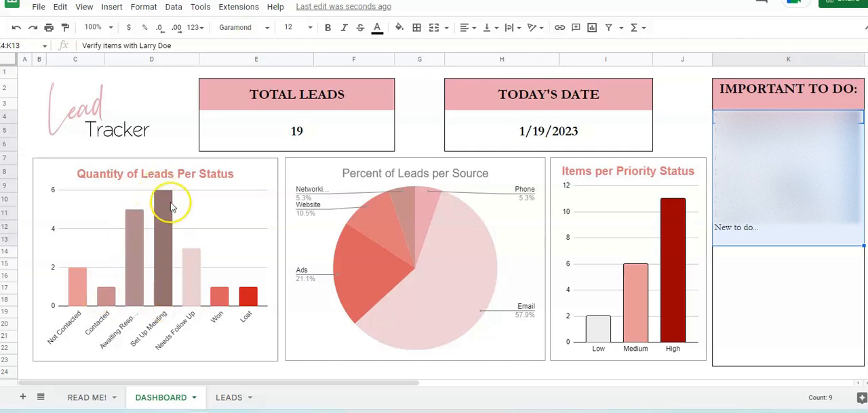
pyautogui.moveTo(194, 316)
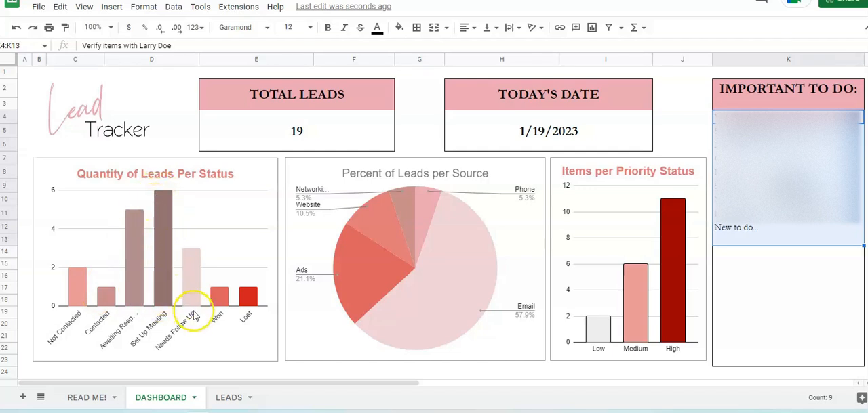
pyautogui.moveTo(422, 324)
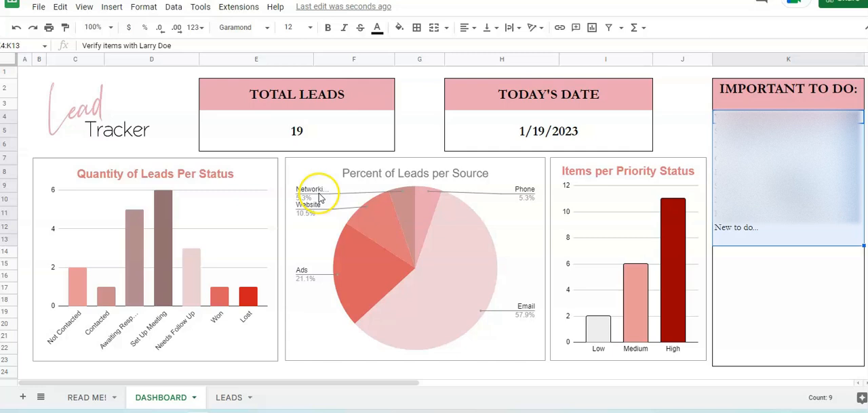
pyautogui.moveTo(523, 305)
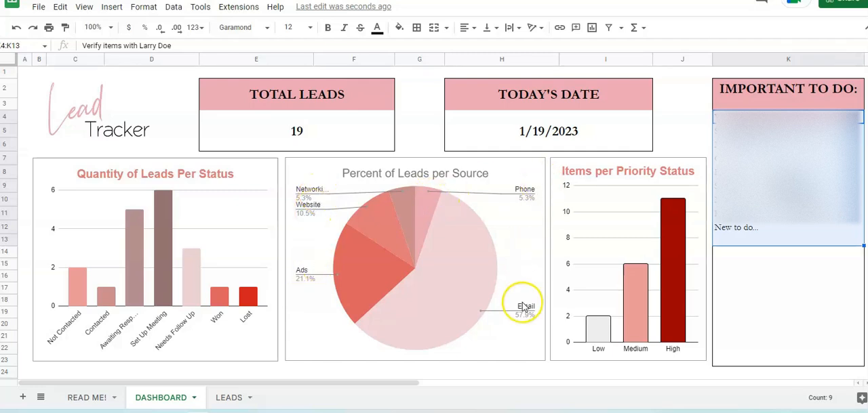
pyautogui.moveTo(594, 177)
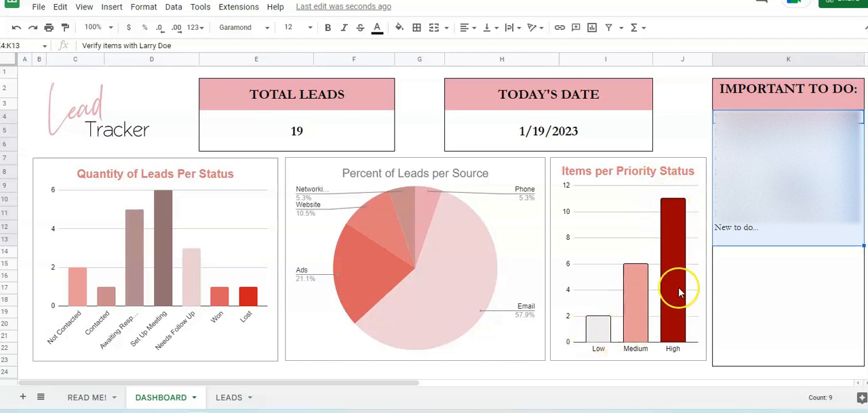
pyautogui.moveTo(595, 339)
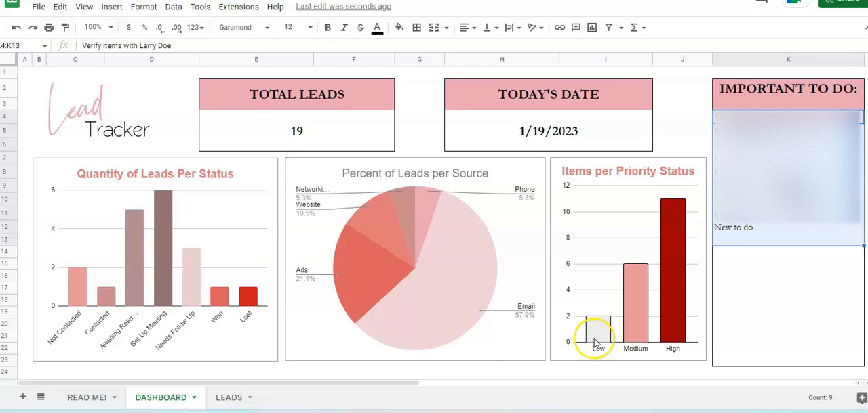
# Step: Switch from the dashboard charts to the LEADS sheet
pyautogui.click(229, 398)
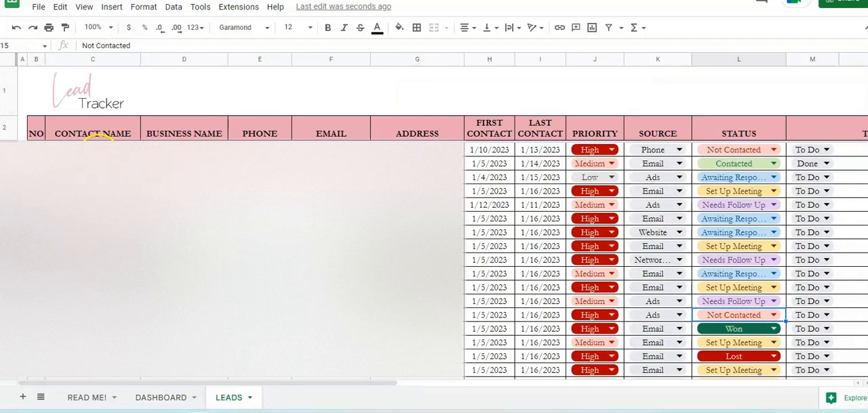
# Step: Move to the end of the Leads list, past the February 2023 entries
pyautogui.click(36, 59)
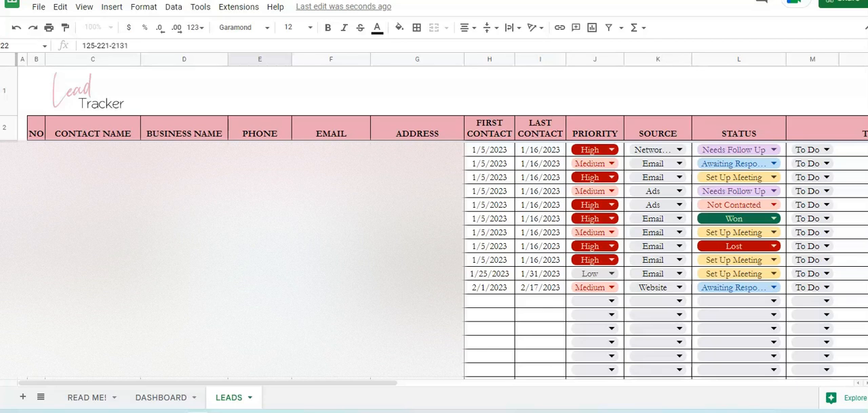
# Step: Enter first contact 1/10/2023 and last contact 1/19/2023 in the new lead row
pyautogui.click(489, 301)
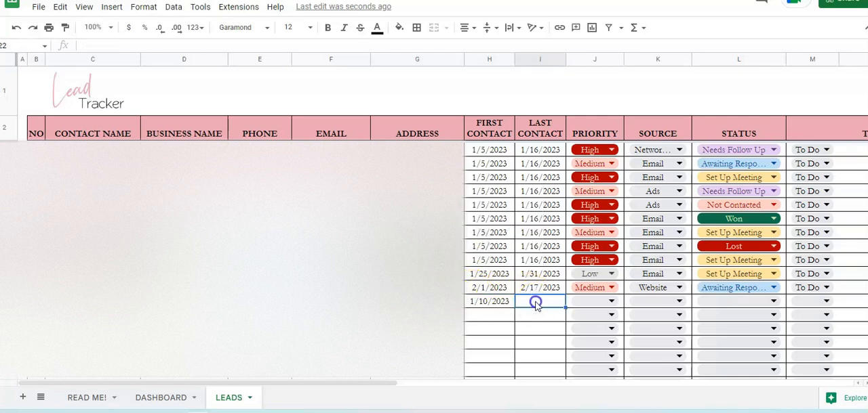
pyautogui.write('1/19/2023')
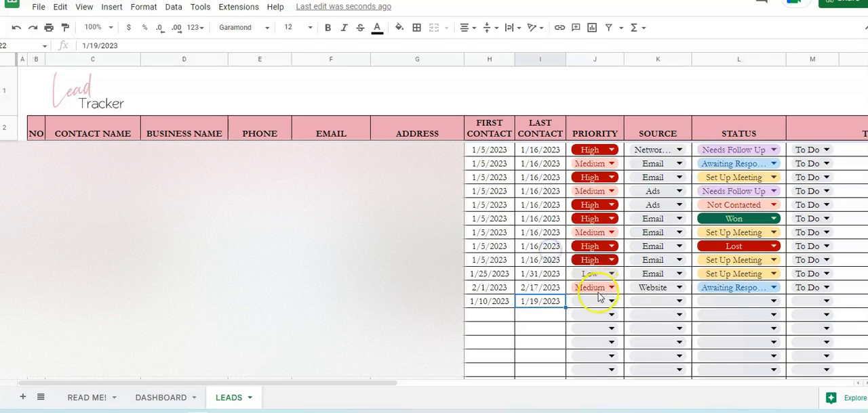
# Step: Give the new lead Medium priority and Email as its source
pyautogui.click(610, 301)
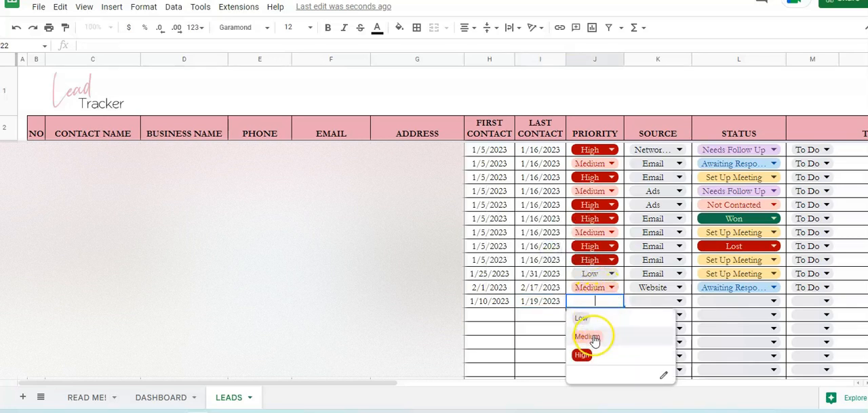
pyautogui.click(586, 336)
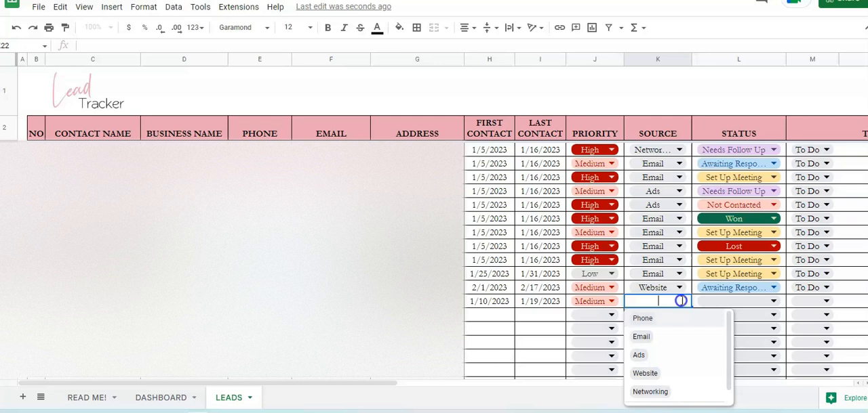
pyautogui.moveTo(645, 336)
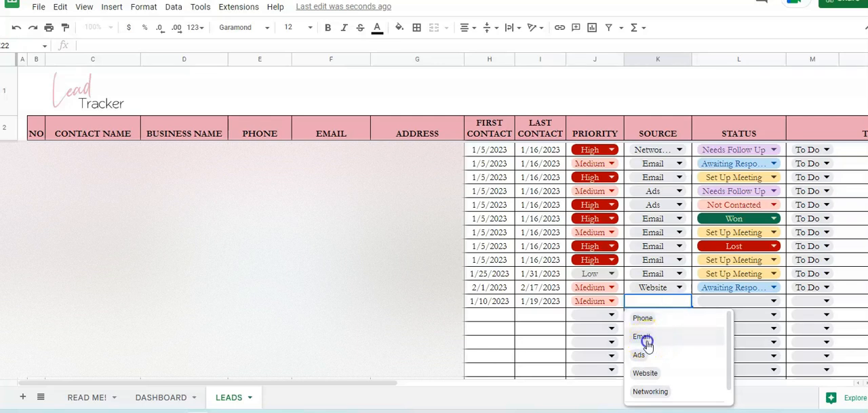
pyautogui.click(641, 337)
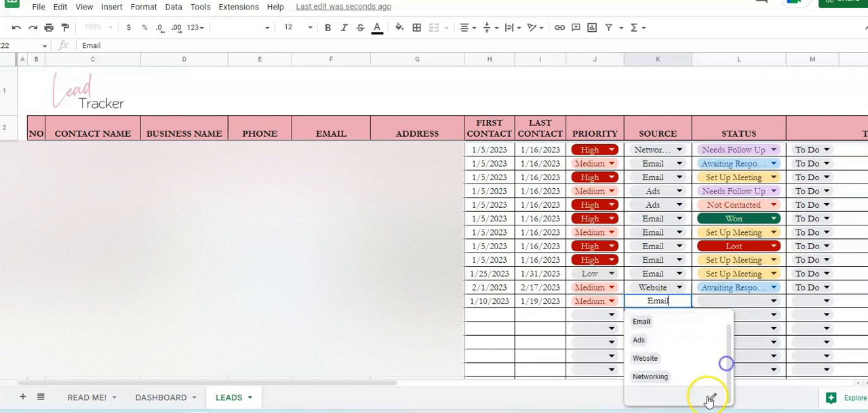
pyautogui.click(640, 322)
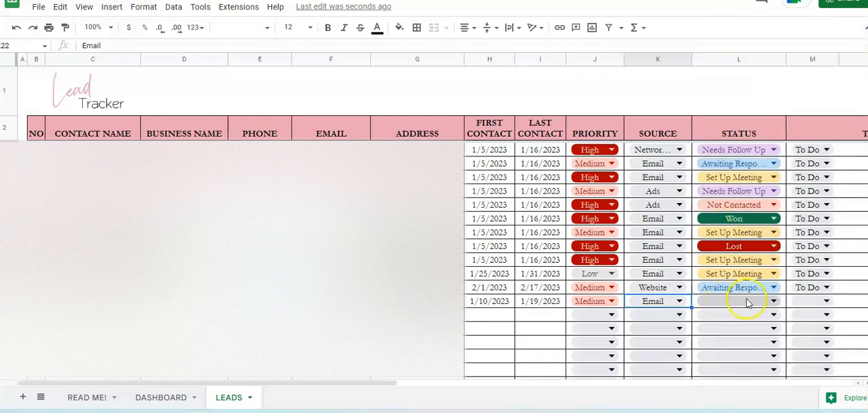
# Step: Pick Awaiting Response from the new lead's Status dropdown
pyautogui.click(773, 301)
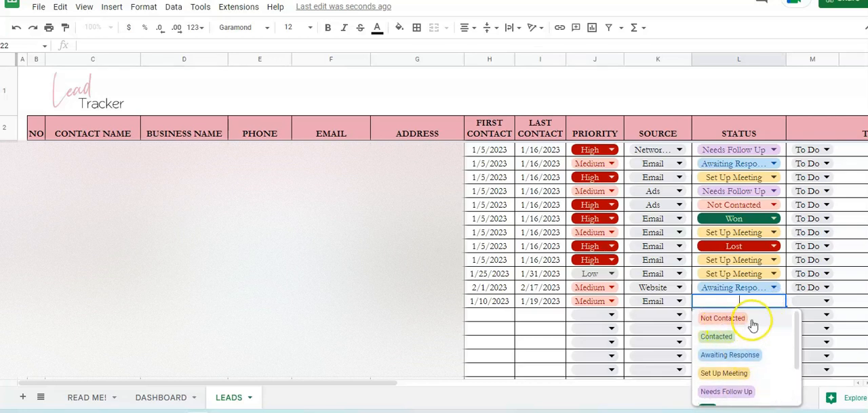
pyautogui.moveTo(759, 359)
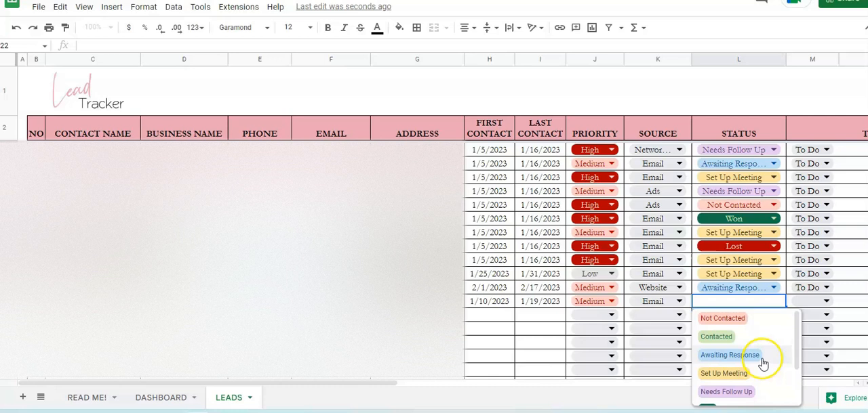
pyautogui.click(728, 356)
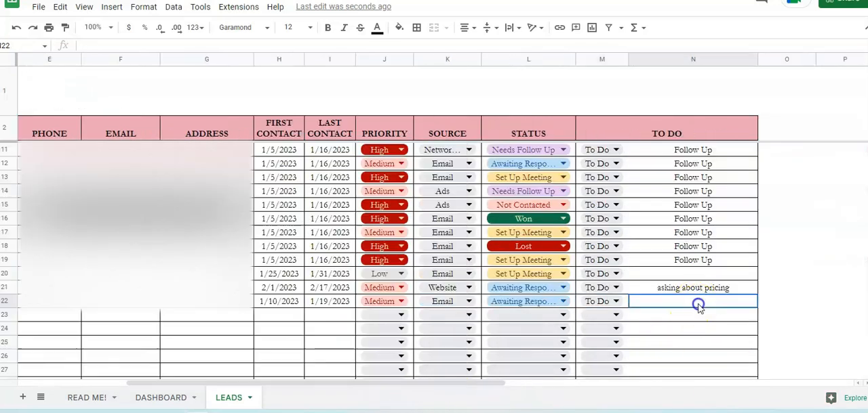
# Step: Enter the note 'met at BNI' in the new lead's To Do cell
pyautogui.write('met at B')
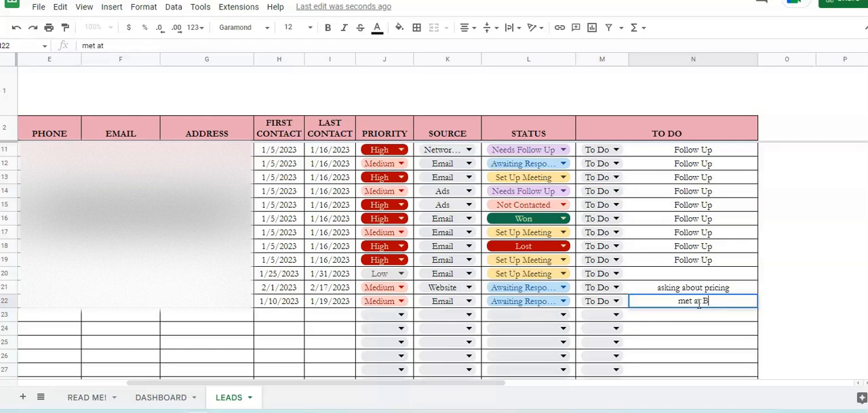
pyautogui.press('enter')
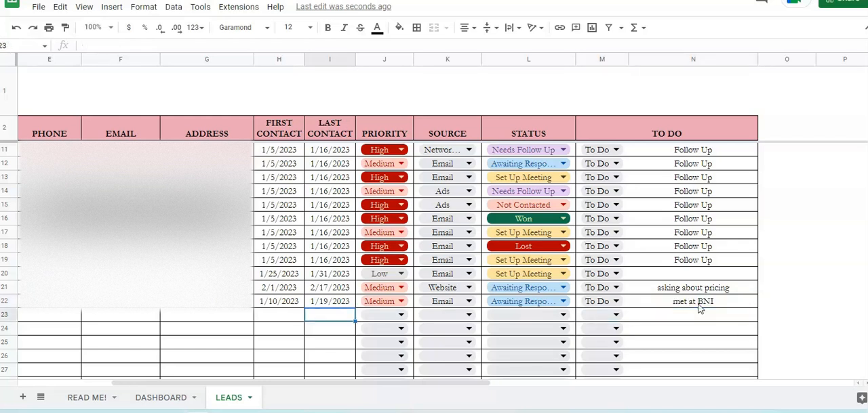